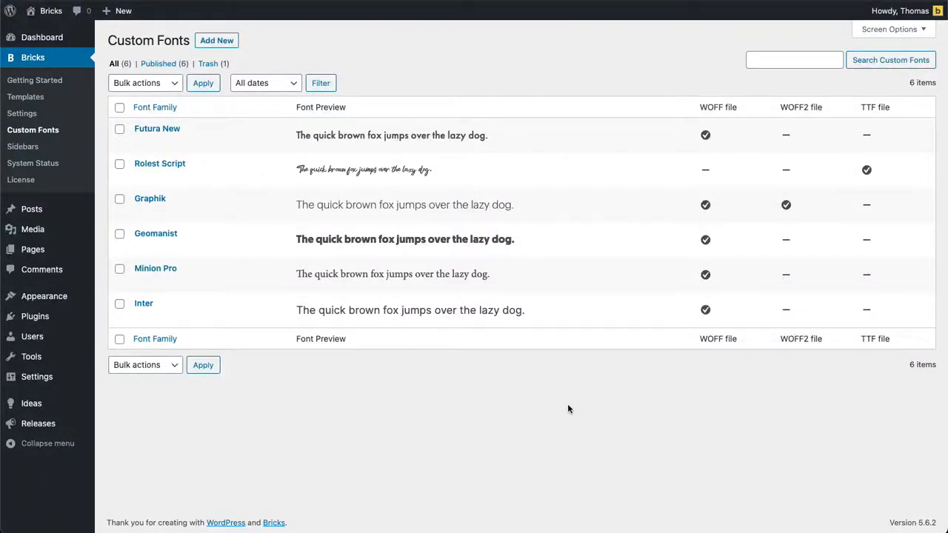
{"action": "mouse_move", "coordinate": [447, 72]}
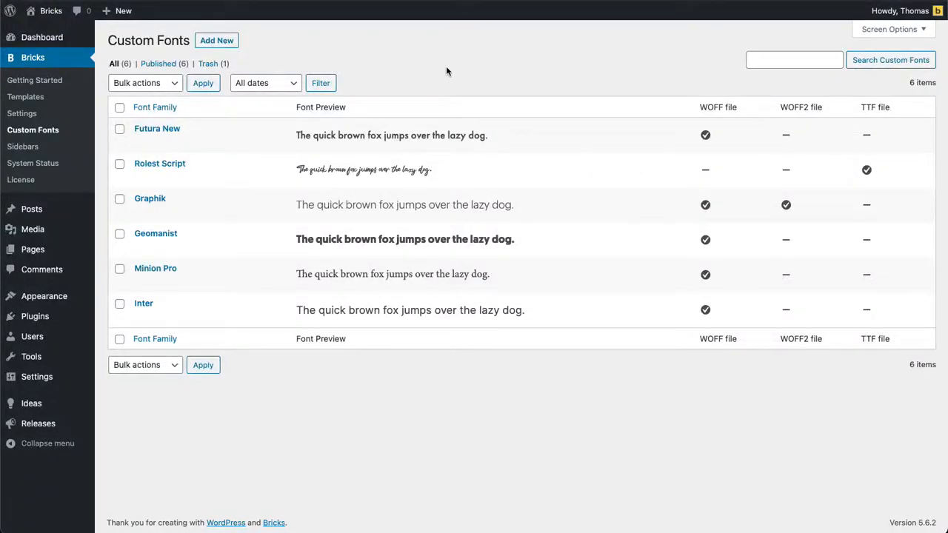
{"action": "mouse_move", "coordinate": [385, 56]}
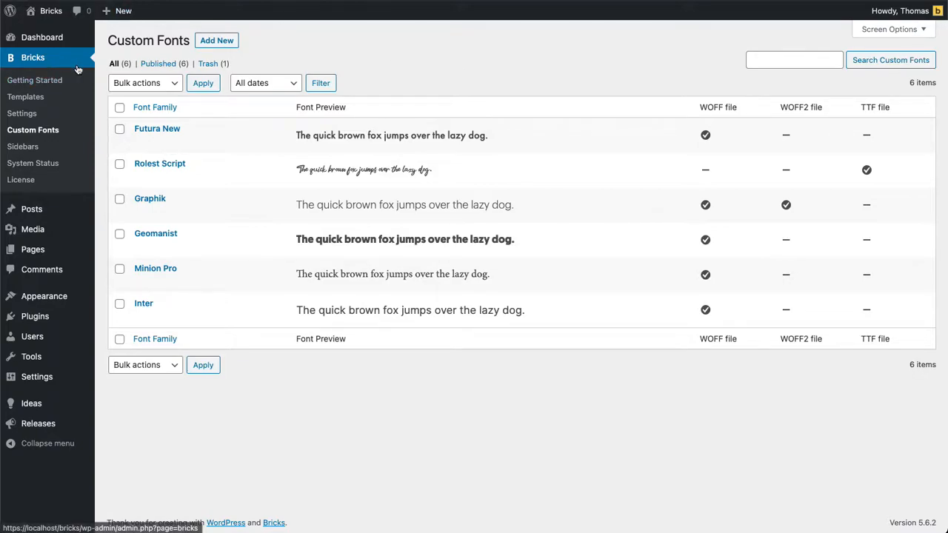
{"action": "mouse_move", "coordinate": [274, 57]}
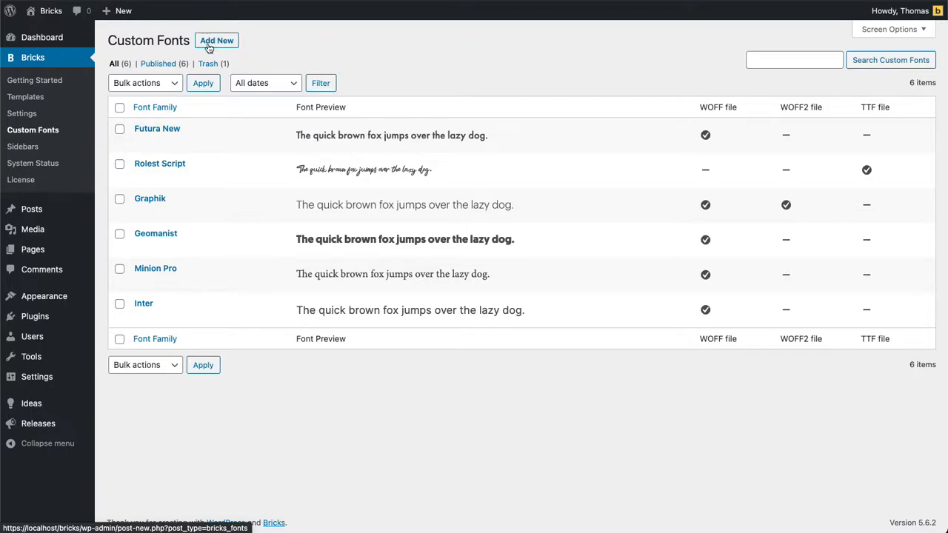
Step: Create a new custom font titled 'Gilroy', keeping the first variant at weight 400, normal style
{"action": "left_click", "coordinate": [216, 40]}
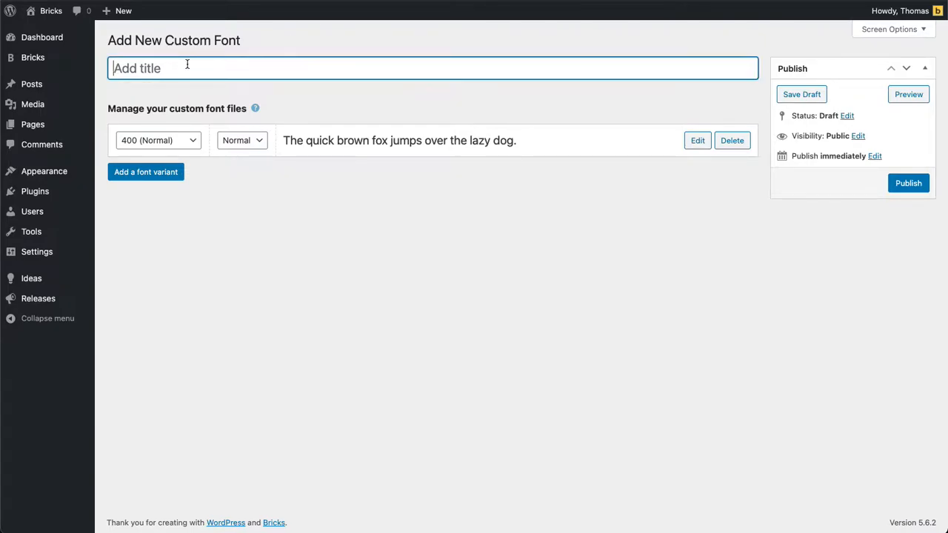
{"action": "type", "text": "Gilroy"}
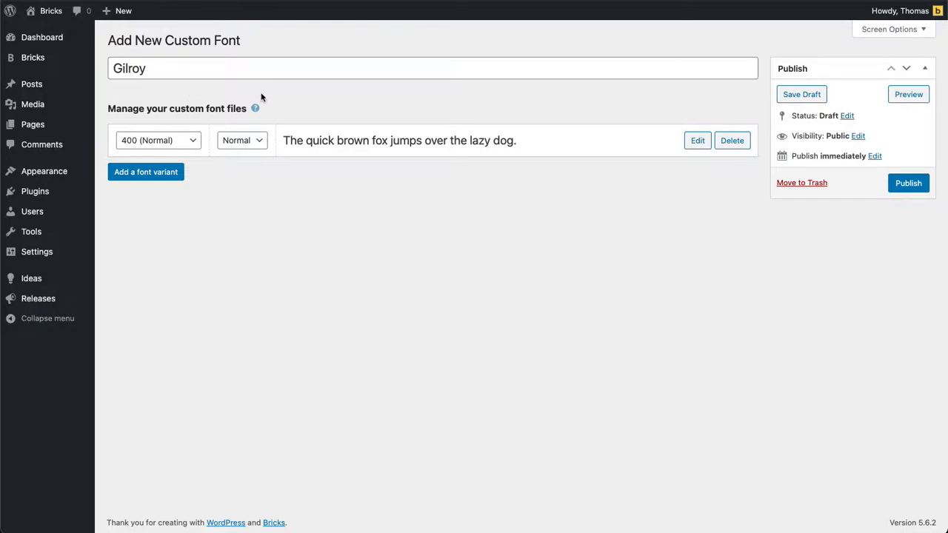
{"action": "mouse_move", "coordinate": [693, 194]}
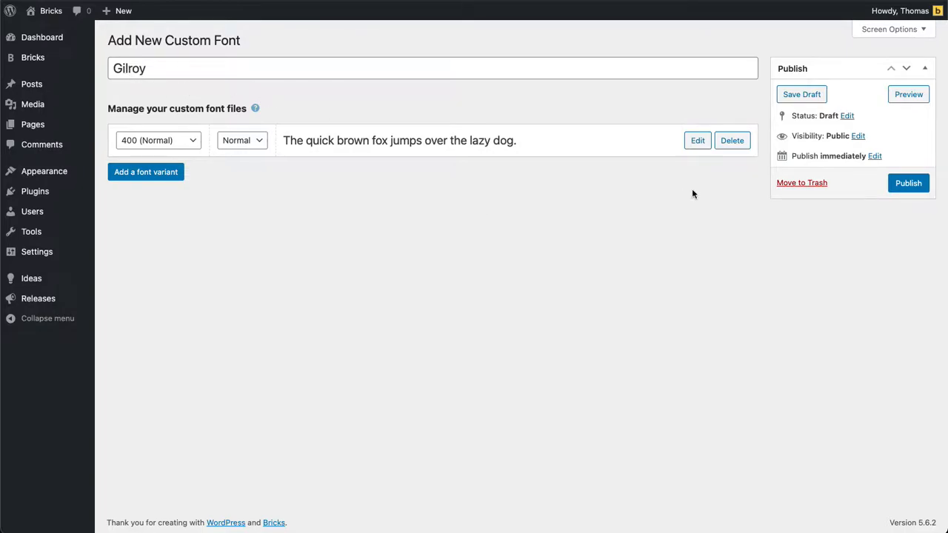
{"action": "mouse_move", "coordinate": [243, 139]}
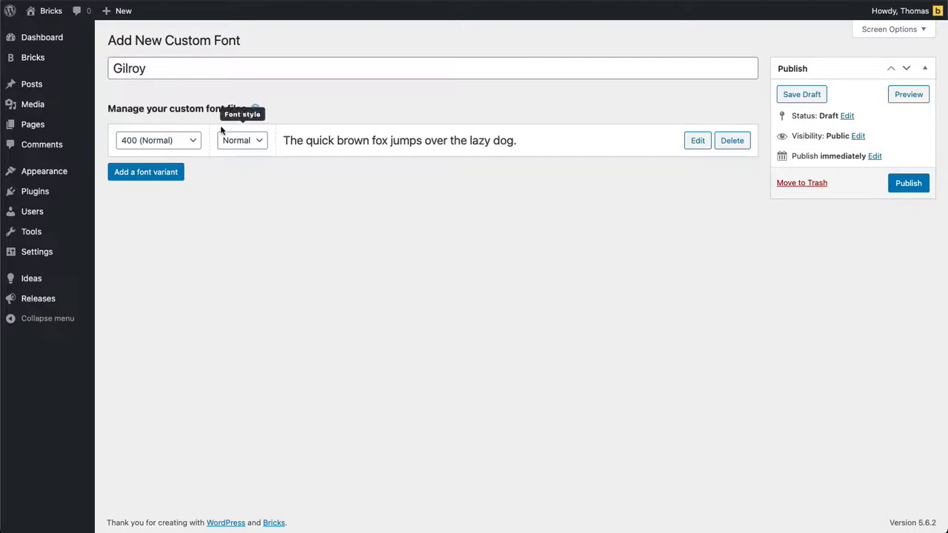
{"action": "mouse_move", "coordinate": [322, 111]}
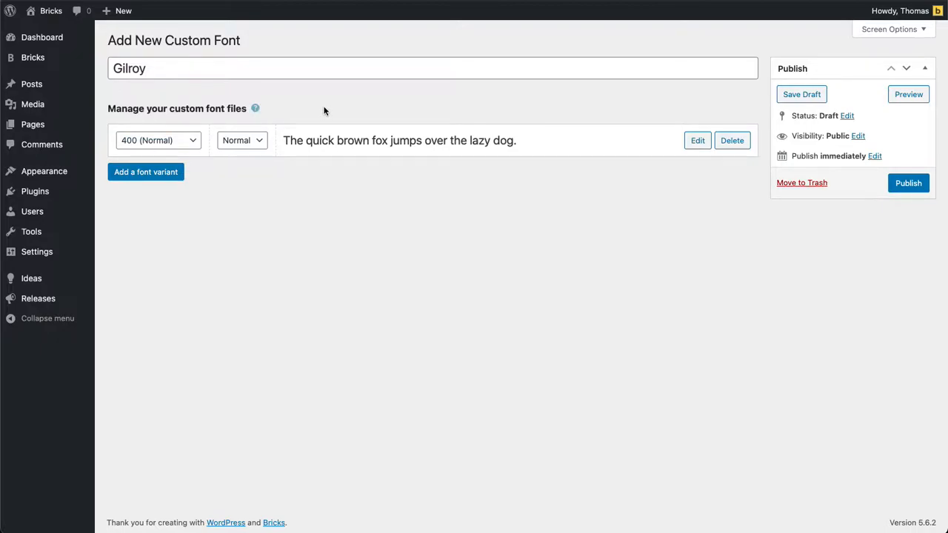
{"action": "mouse_move", "coordinate": [157, 139]}
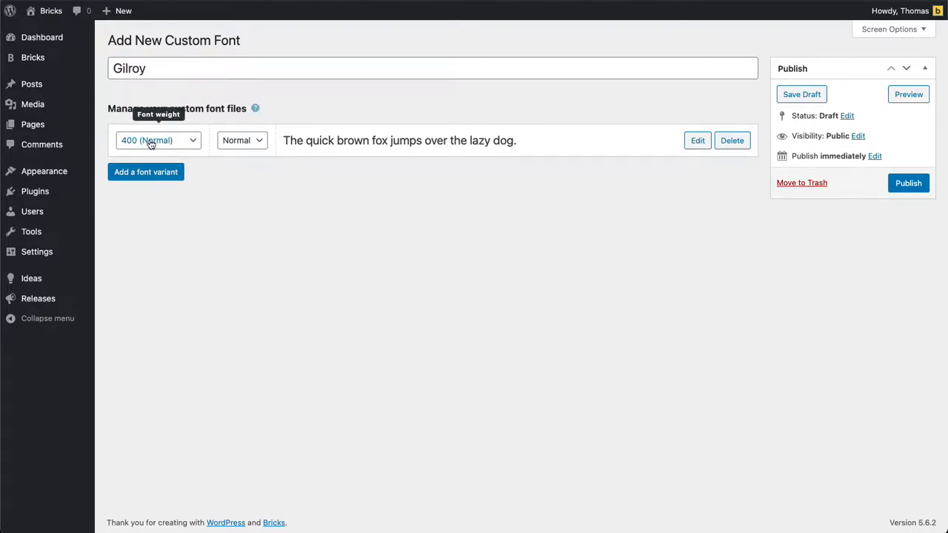
{"action": "left_click", "coordinate": [157, 139]}
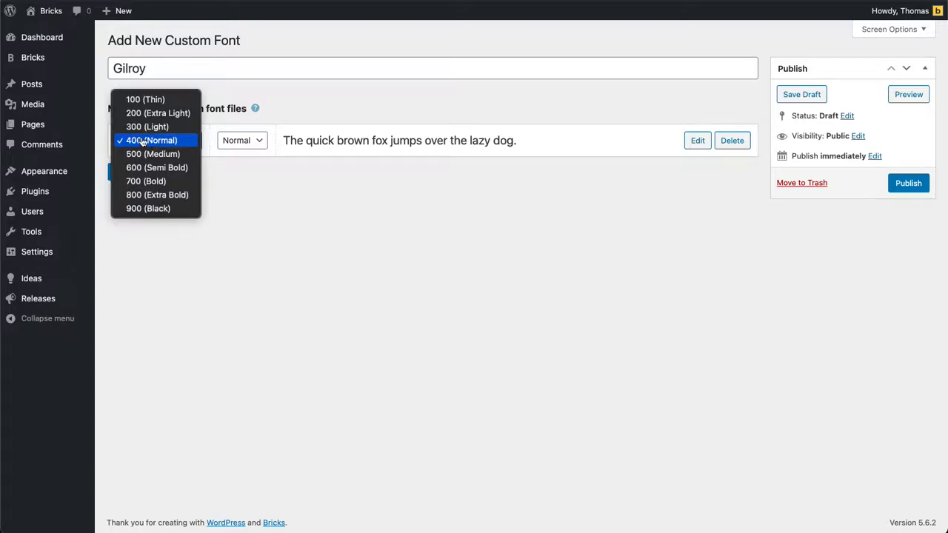
{"action": "left_click", "coordinate": [240, 139]}
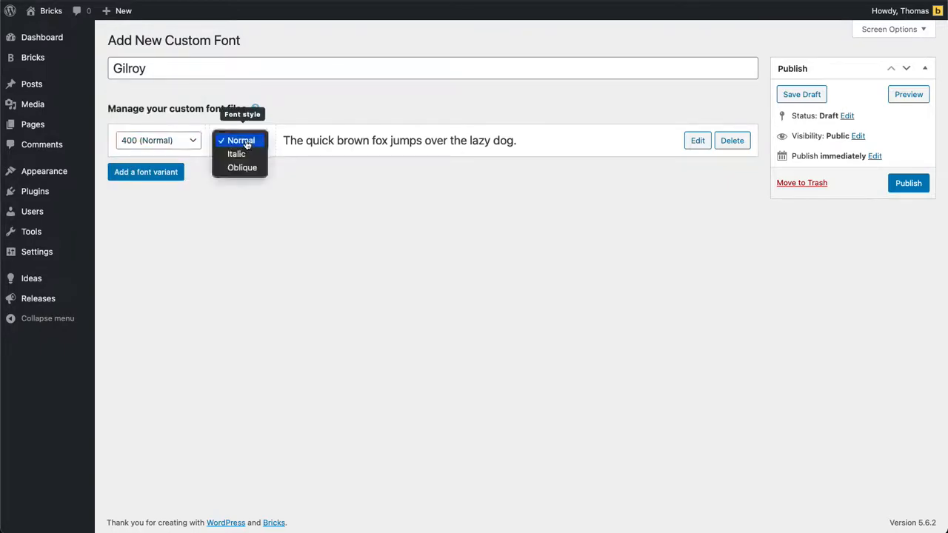
{"action": "mouse_move", "coordinate": [287, 206]}
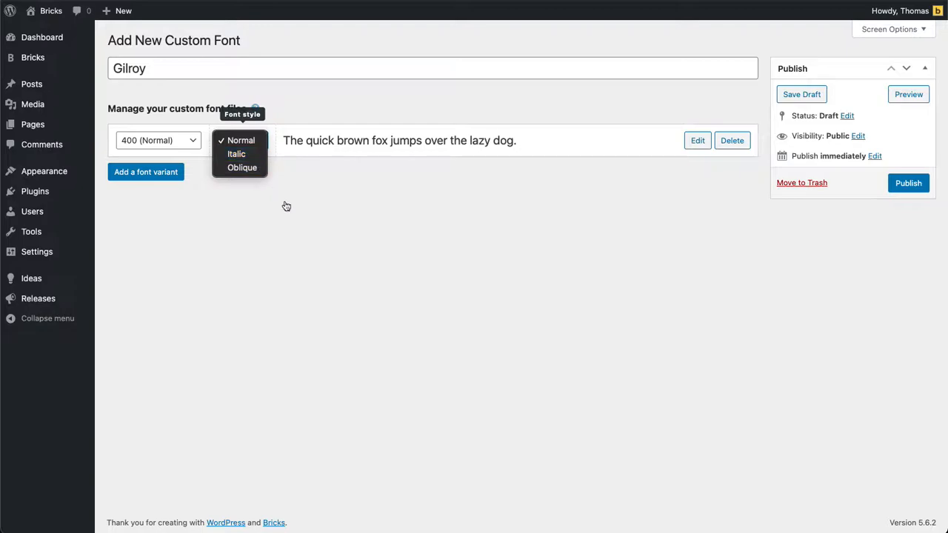
Step: Keep Normal style and expand the 400 variant to show its empty WOFF, WOFF2 and TTF slots
{"action": "left_click", "coordinate": [241, 139]}
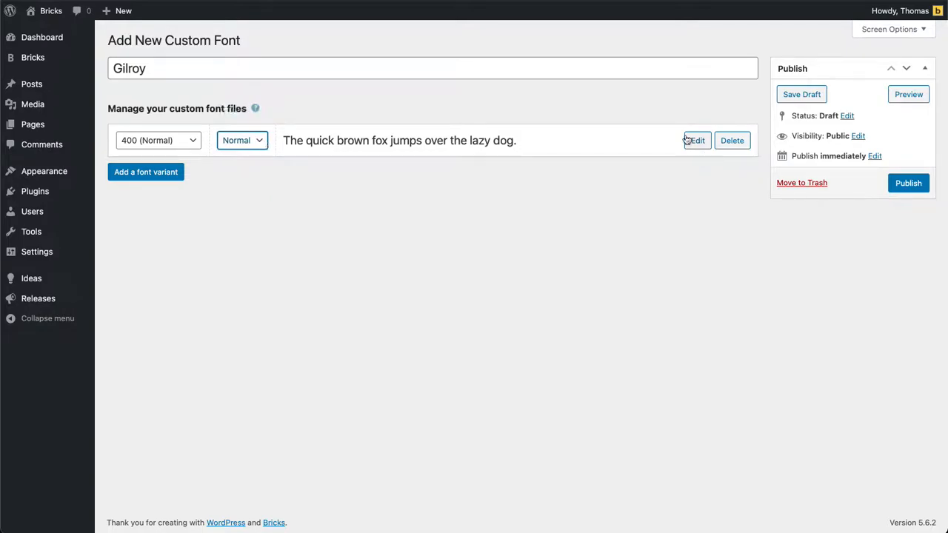
{"action": "left_click", "coordinate": [694, 139]}
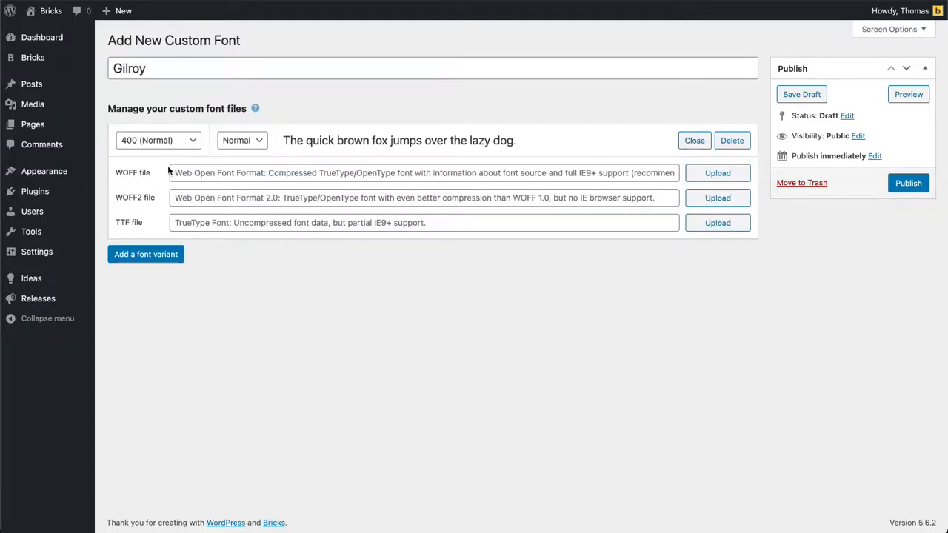
{"action": "mouse_move", "coordinate": [317, 103]}
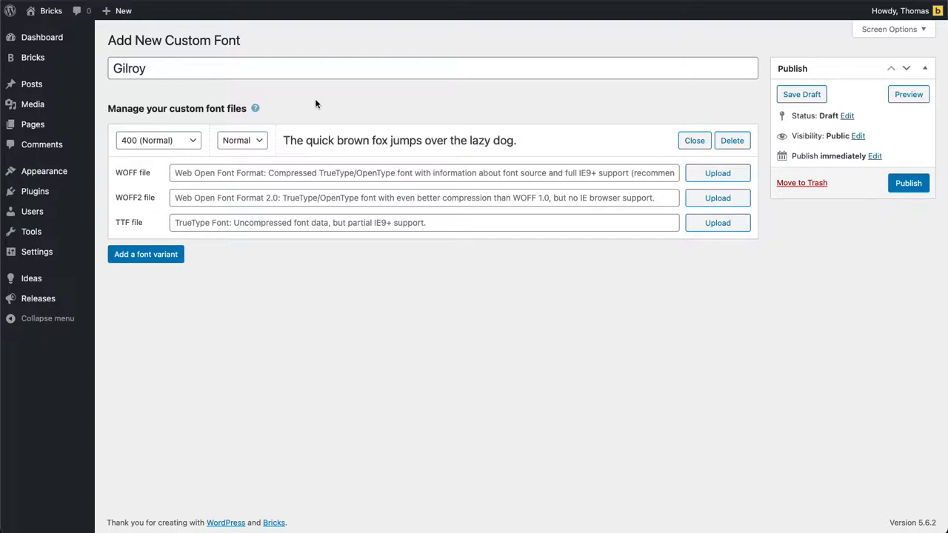
{"action": "mouse_move", "coordinate": [321, 102]}
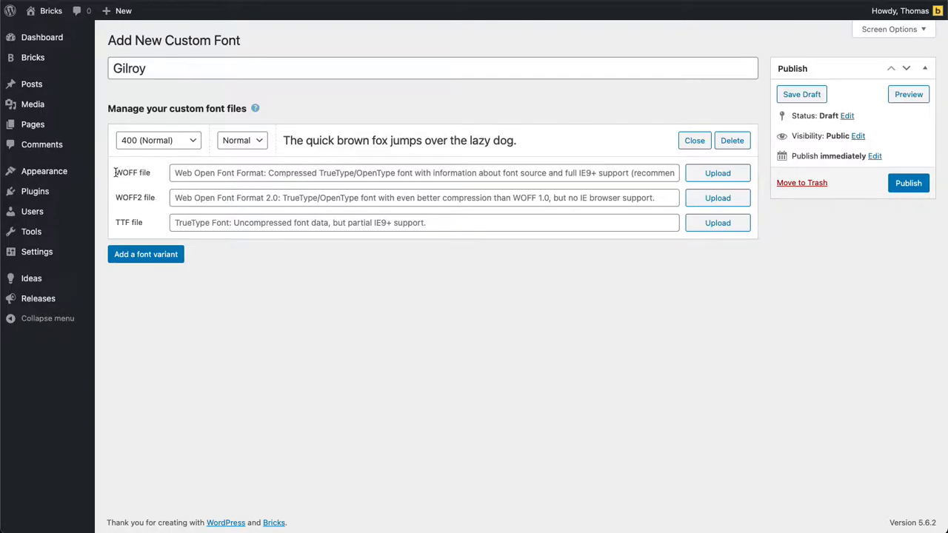
{"action": "double_click", "coordinate": [125, 172]}
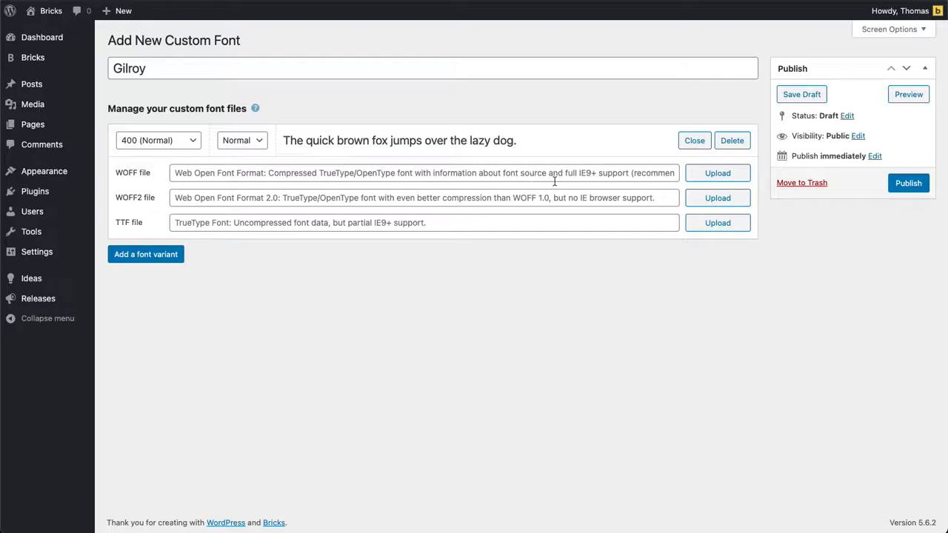
{"action": "mouse_move", "coordinate": [577, 171]}
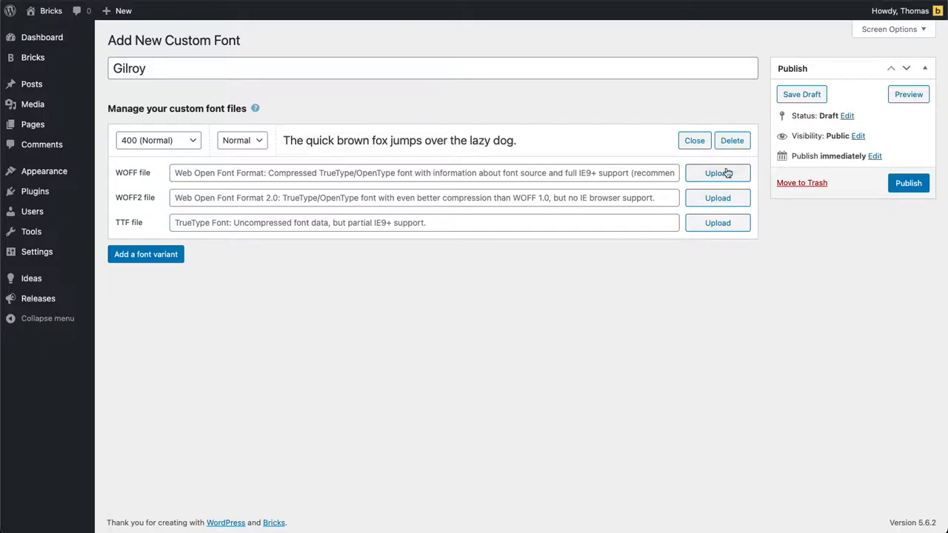
Step: Upload Gilroy-Regular.woff from the computer and attach it as the 400 variant's WOFF file
{"action": "left_click", "coordinate": [717, 172]}
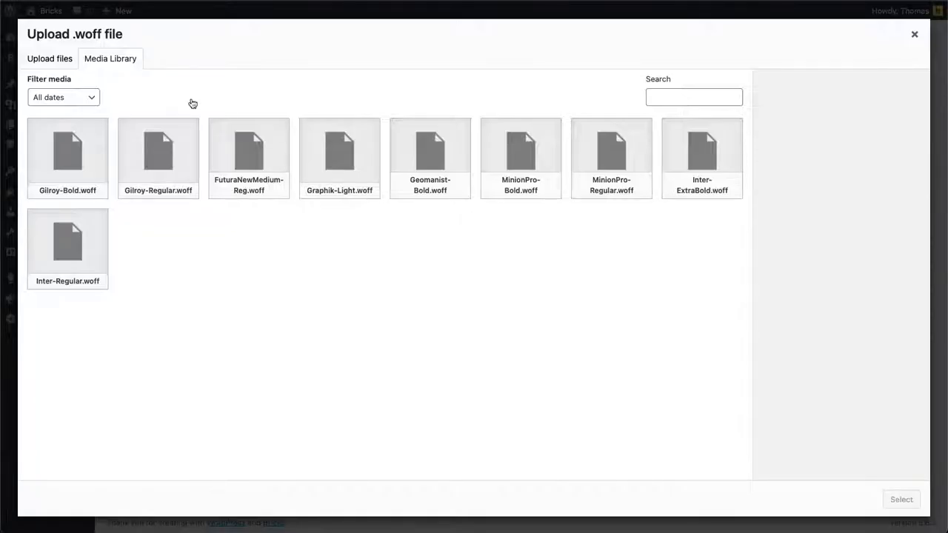
{"action": "left_click", "coordinate": [51, 60]}
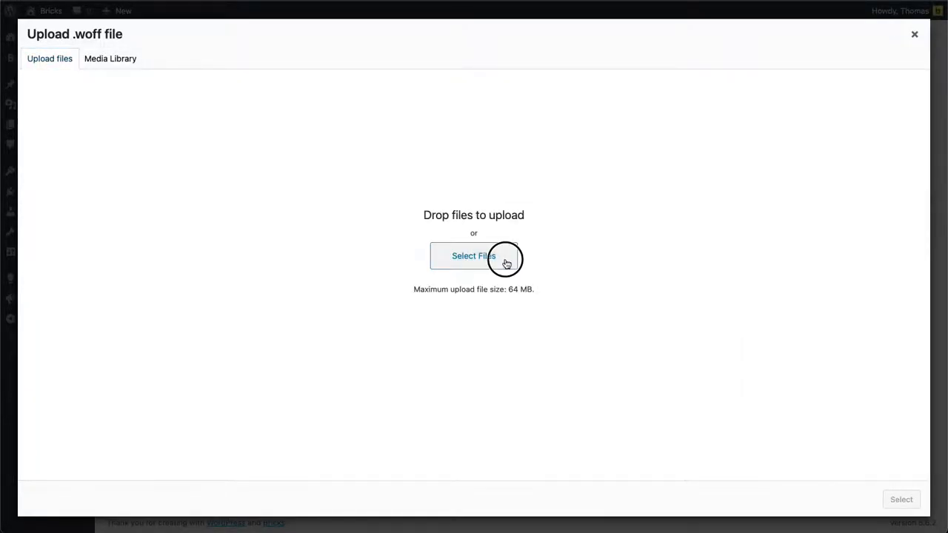
{"action": "left_click", "coordinate": [473, 255]}
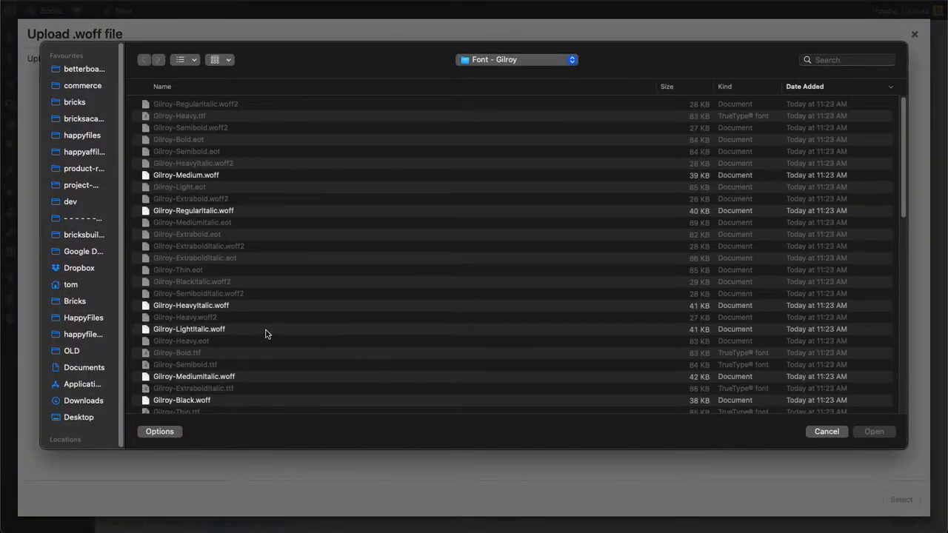
{"action": "scroll", "scroll_direction": "down", "scroll_amount": 3}
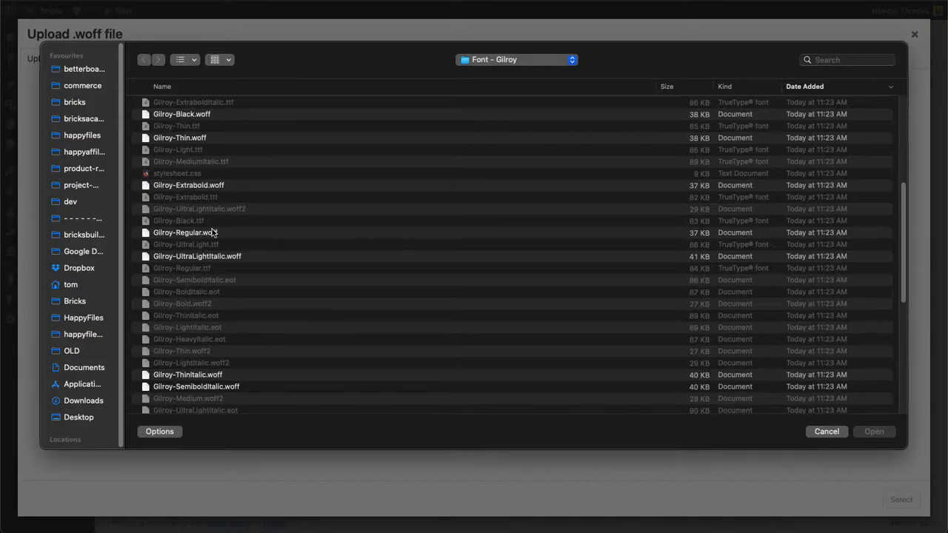
{"action": "left_click", "coordinate": [185, 232]}
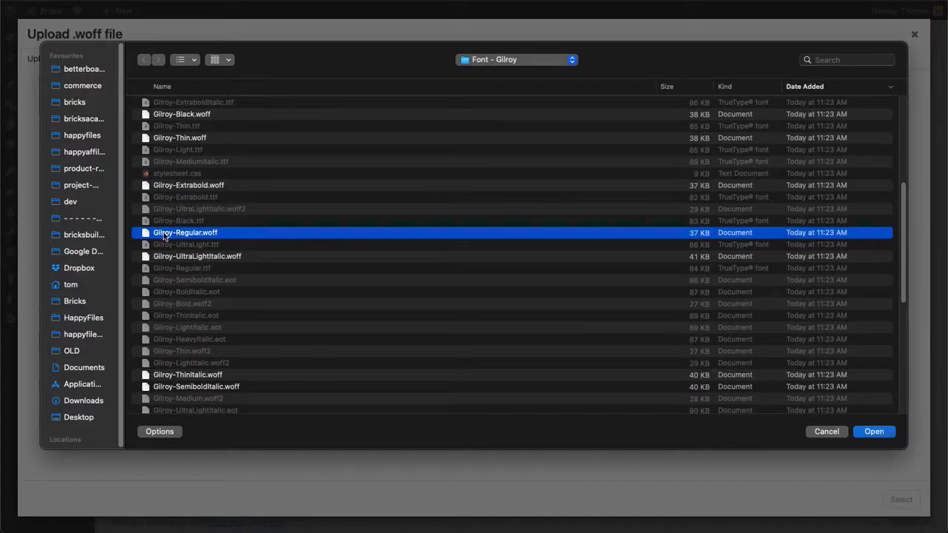
{"action": "left_click", "coordinate": [873, 431]}
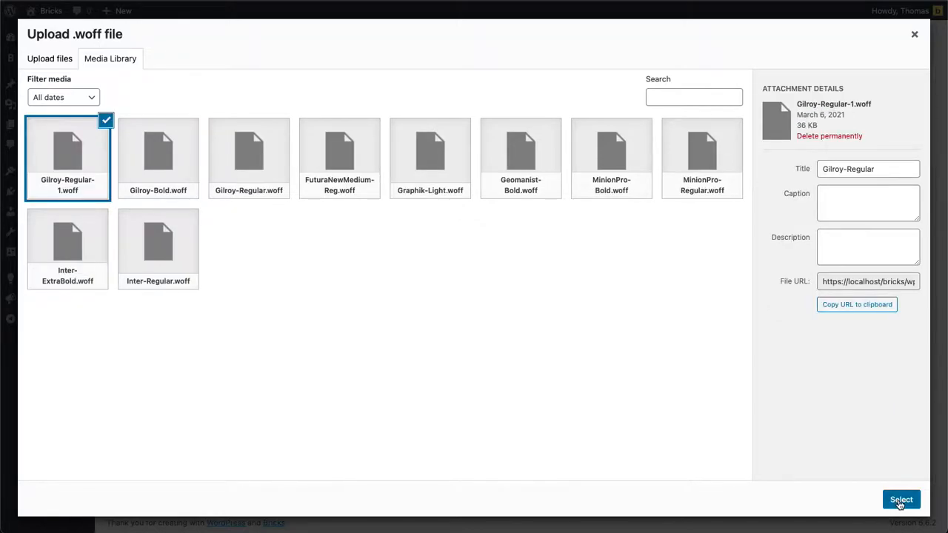
{"action": "left_click", "coordinate": [900, 499]}
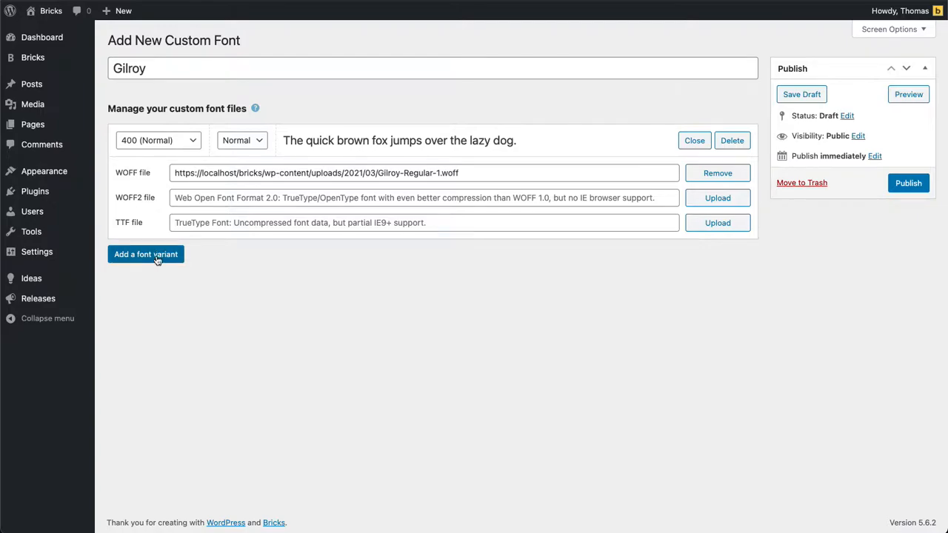
Step: Set the second variant to weight 700 (Bold) and upload Gilroy-Bold.woff as its WOFF file
{"action": "left_click", "coordinate": [145, 254]}
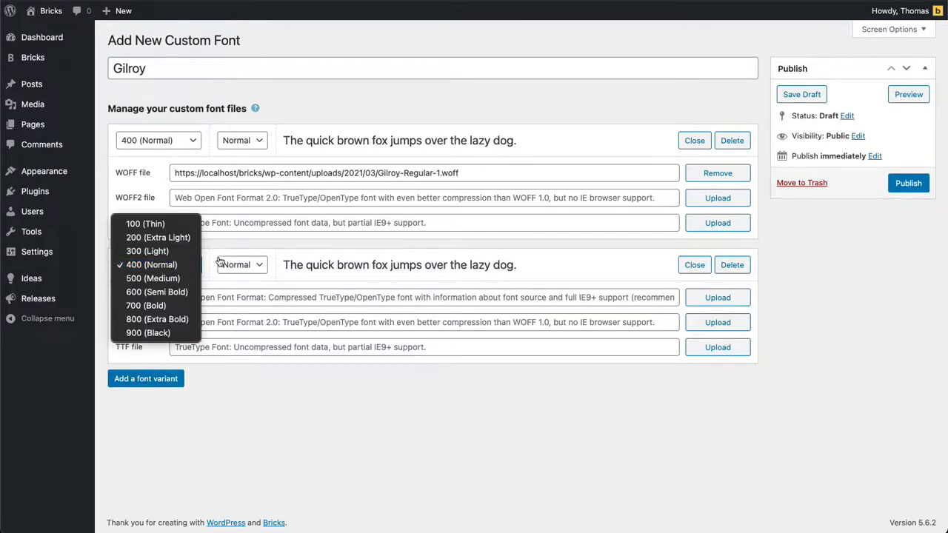
{"action": "left_click", "coordinate": [145, 305]}
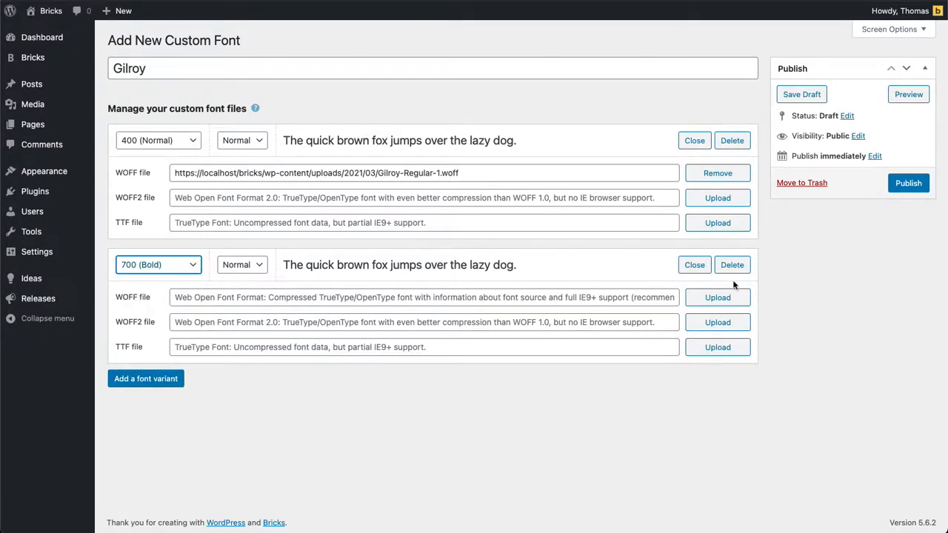
{"action": "left_click", "coordinate": [716, 296]}
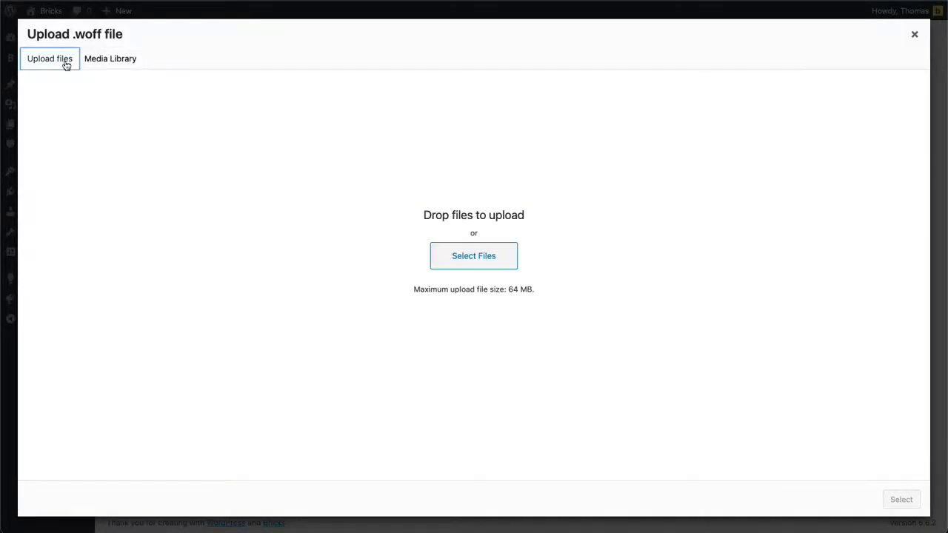
{"action": "left_click", "coordinate": [474, 254]}
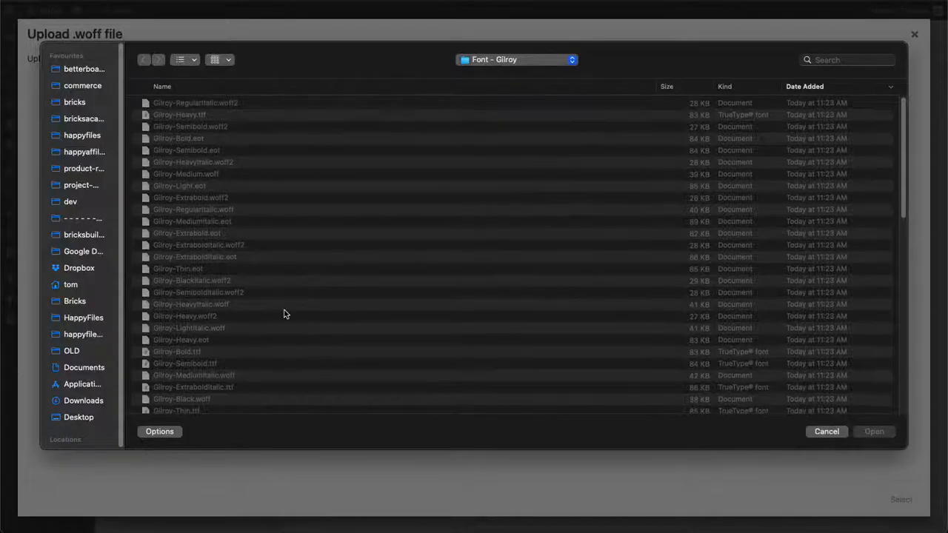
{"action": "scroll", "scroll_direction": "down", "scroll_amount": 3}
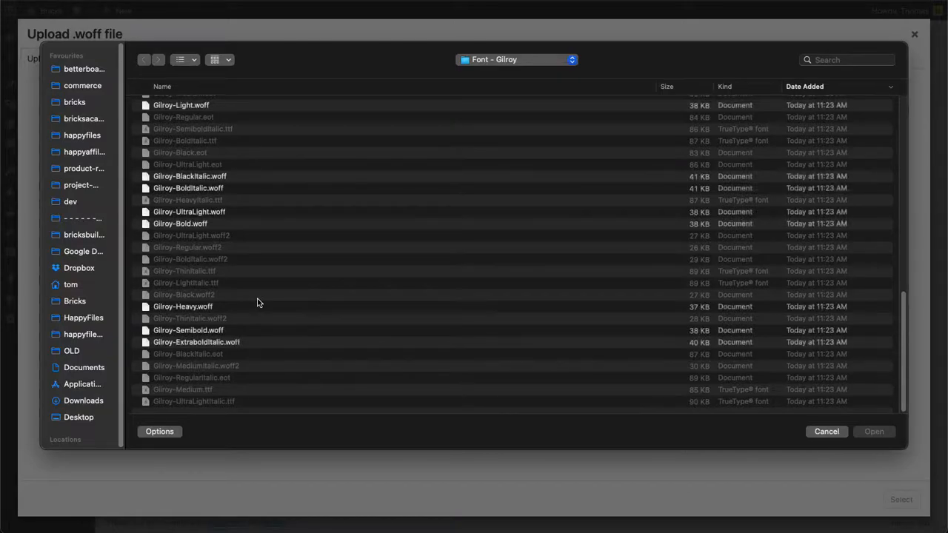
{"action": "left_click", "coordinate": [181, 222]}
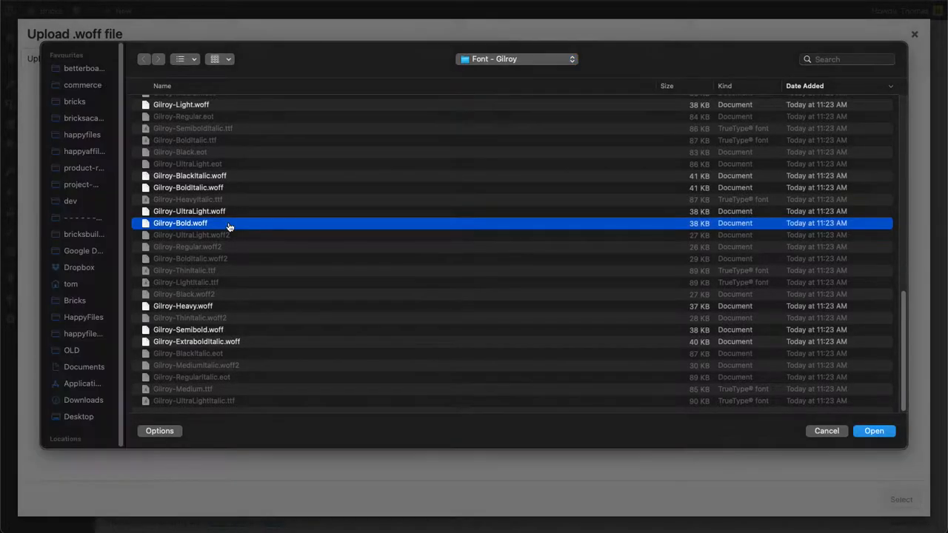
{"action": "left_click", "coordinate": [874, 429]}
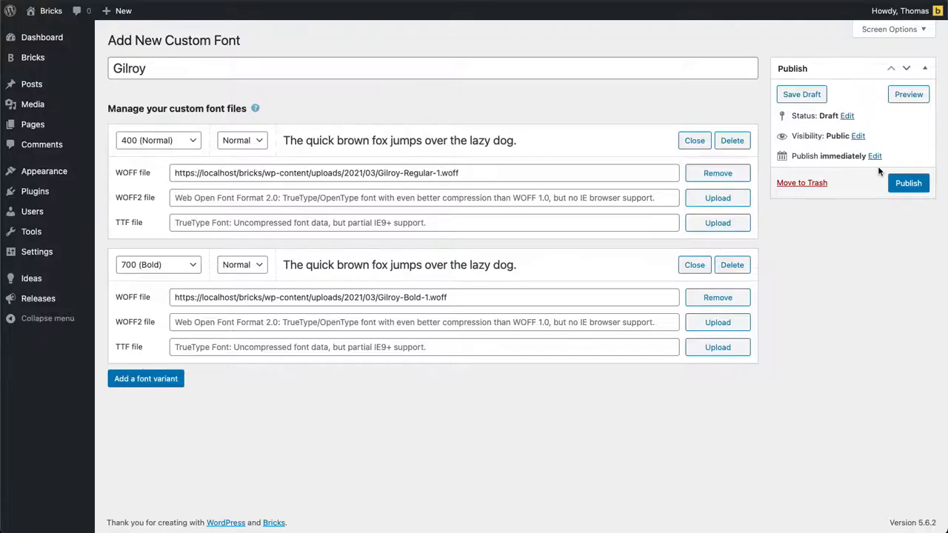
Step: Publish the Gilroy font and highlight the regular variant's preview sentence
{"action": "left_click", "coordinate": [907, 183]}
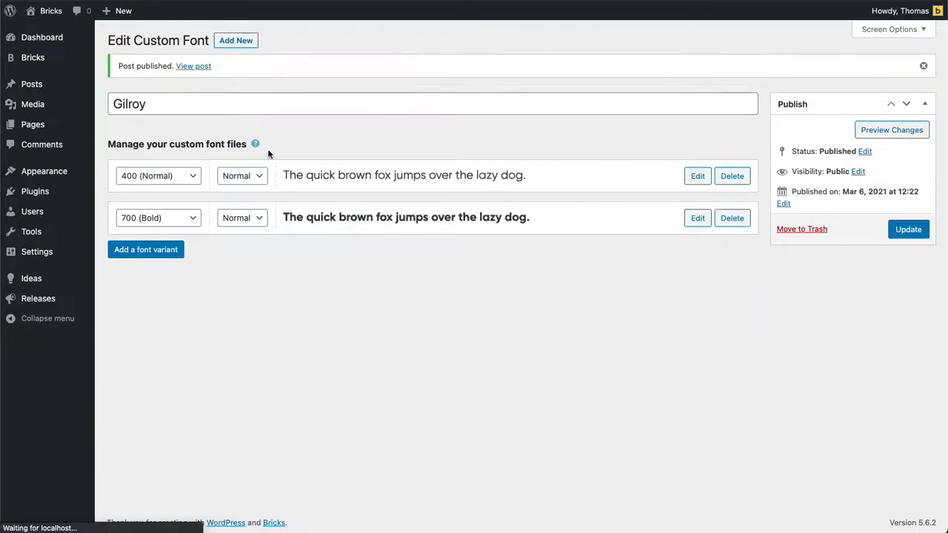
{"action": "mouse_move", "coordinate": [374, 175]}
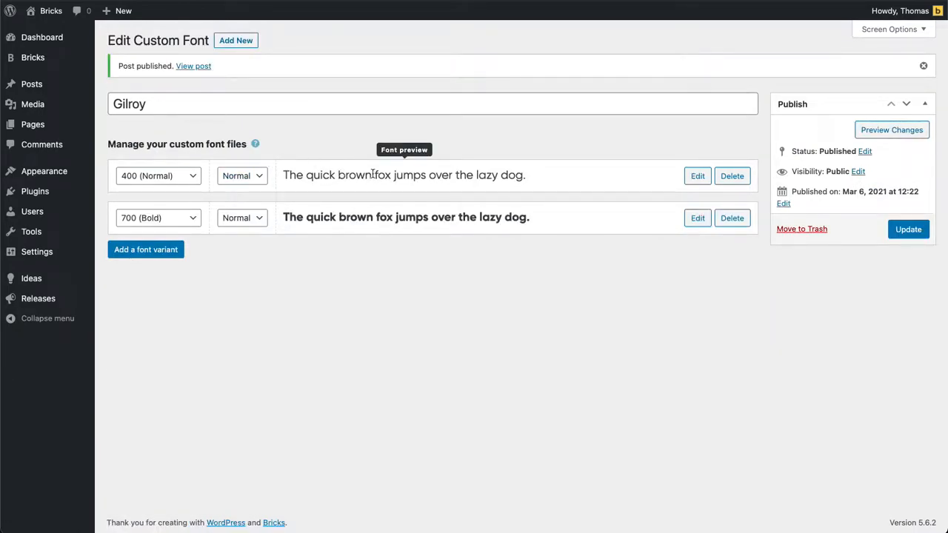
{"action": "left_click_drag", "start_coordinate": [284, 175], "coordinate": [473, 175]}
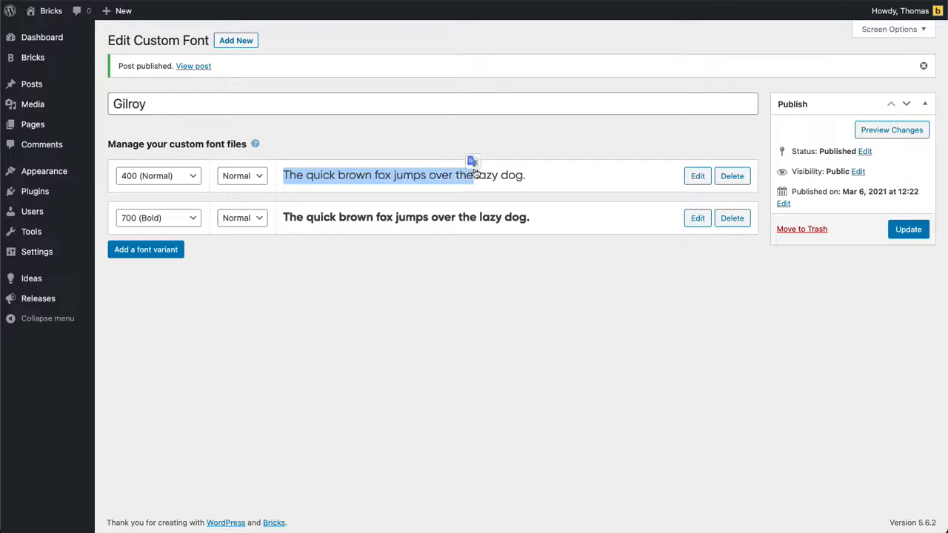
{"action": "mouse_move", "coordinate": [181, 181]}
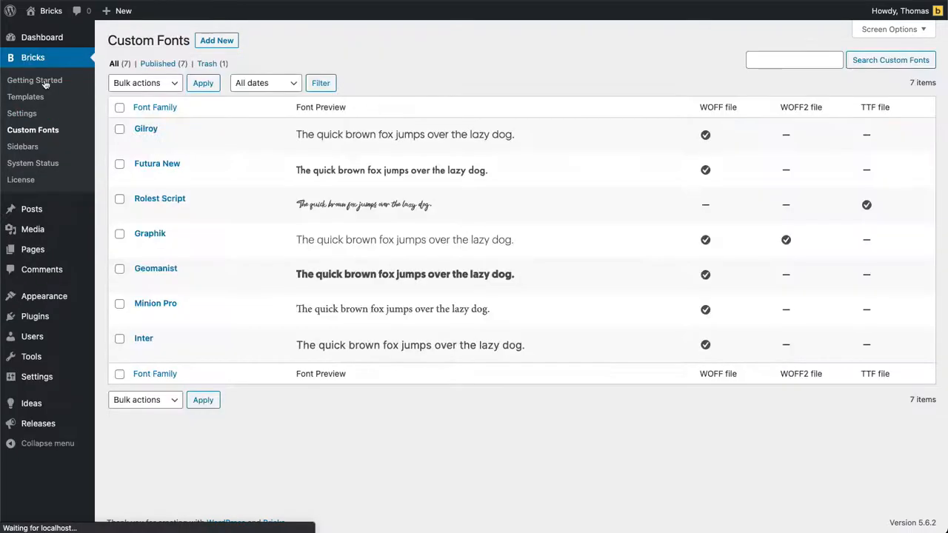
{"action": "mouse_move", "coordinate": [175, 127]}
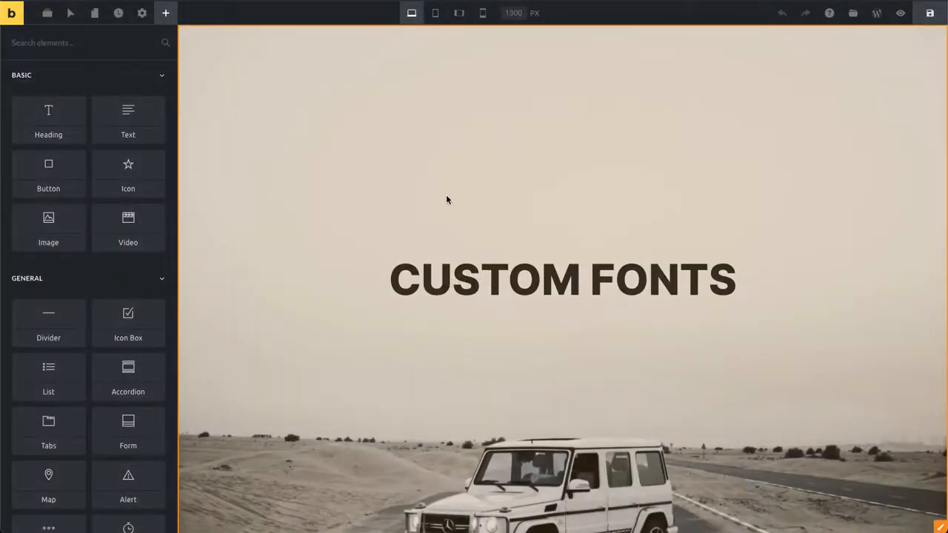
Step: Select the CUSTOM FONTS heading in the builder and bring up its element settings
{"action": "left_click", "coordinate": [563, 278]}
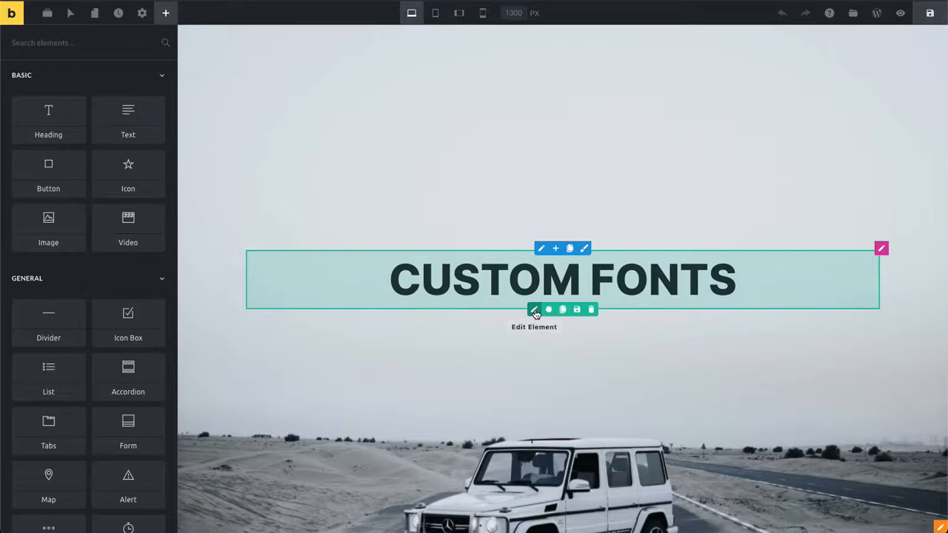
{"action": "left_click", "coordinate": [533, 310]}
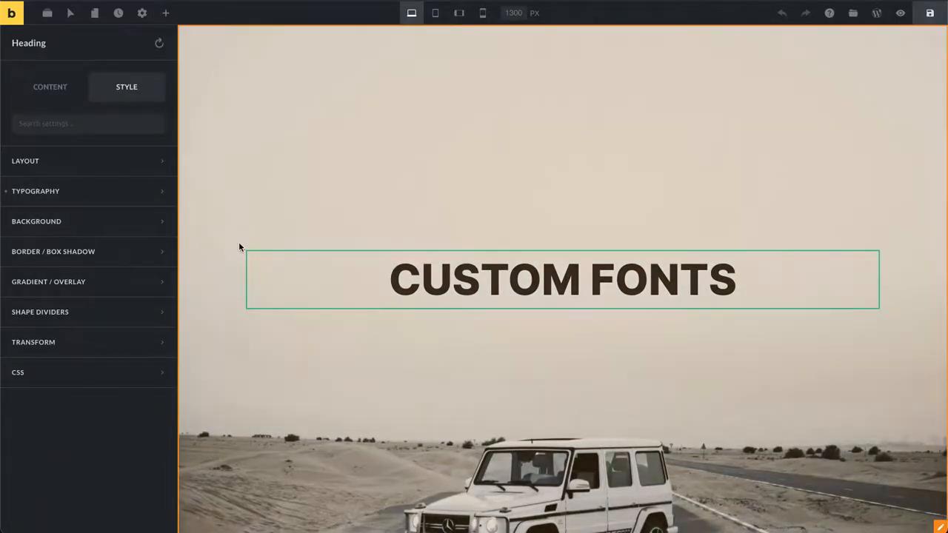
Step: In Typography, set the heading's font family to Gilroy and font weight to 700
{"action": "left_click", "coordinate": [35, 191]}
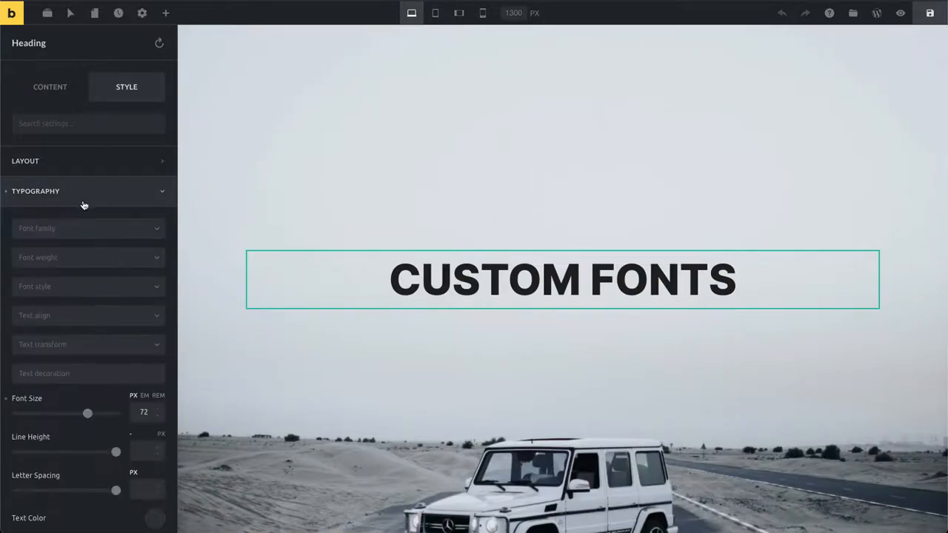
{"action": "left_click", "coordinate": [86, 228]}
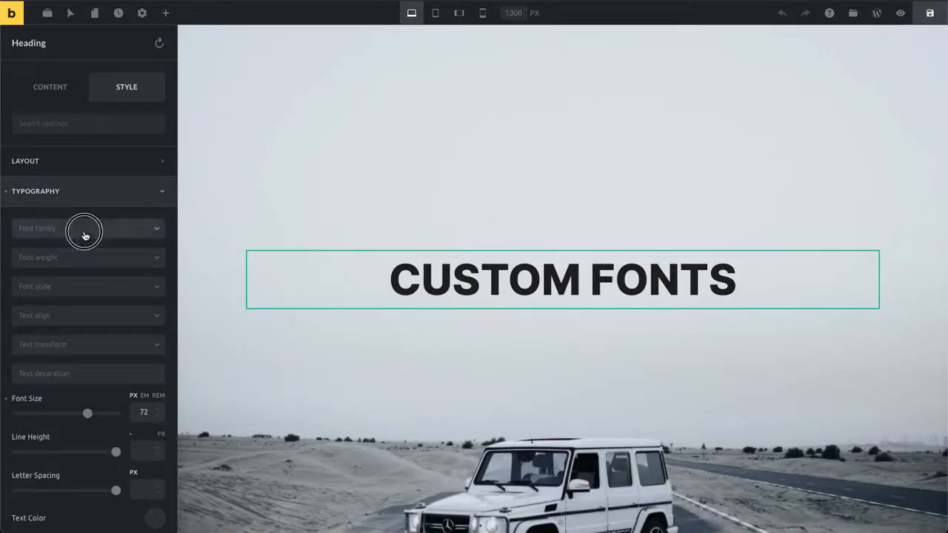
{"action": "left_click", "coordinate": [86, 228]}
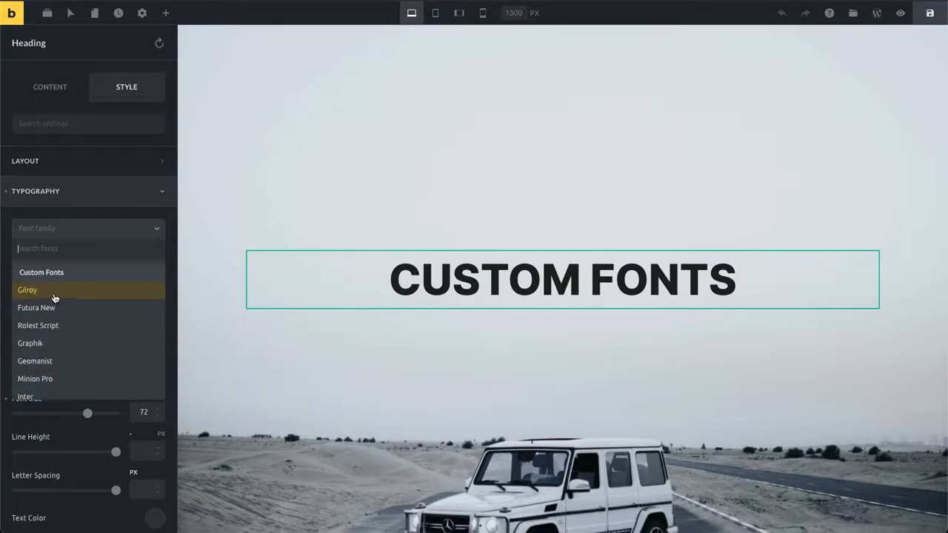
{"action": "left_click", "coordinate": [27, 289]}
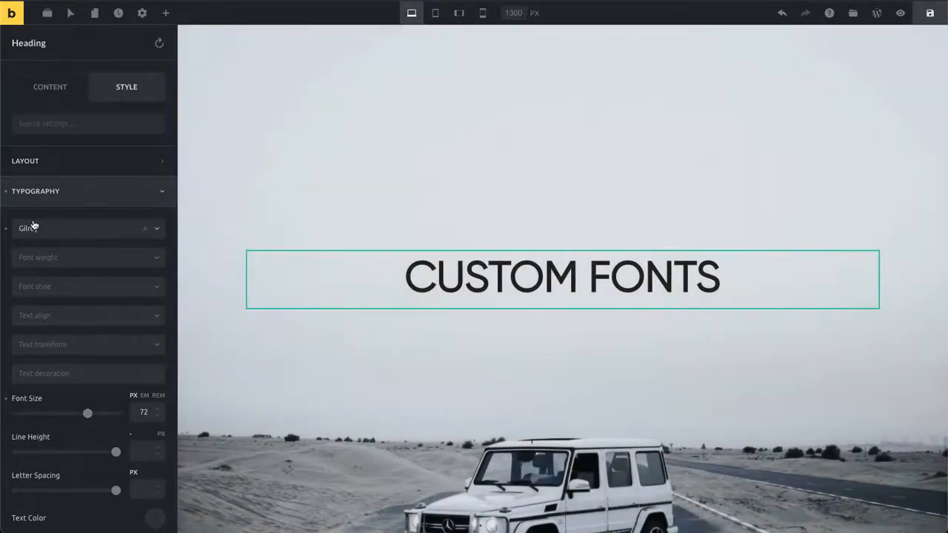
{"action": "mouse_move", "coordinate": [53, 228]}
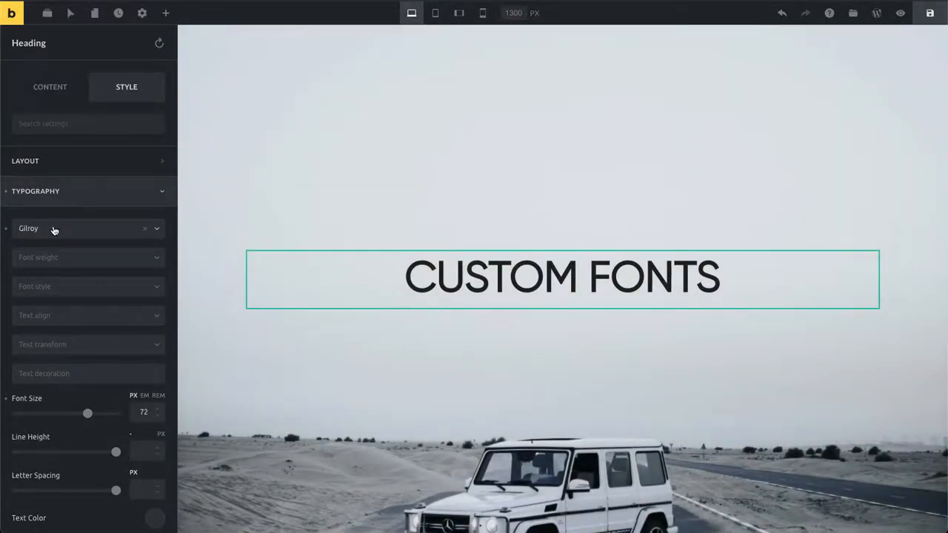
{"action": "left_click", "coordinate": [87, 258]}
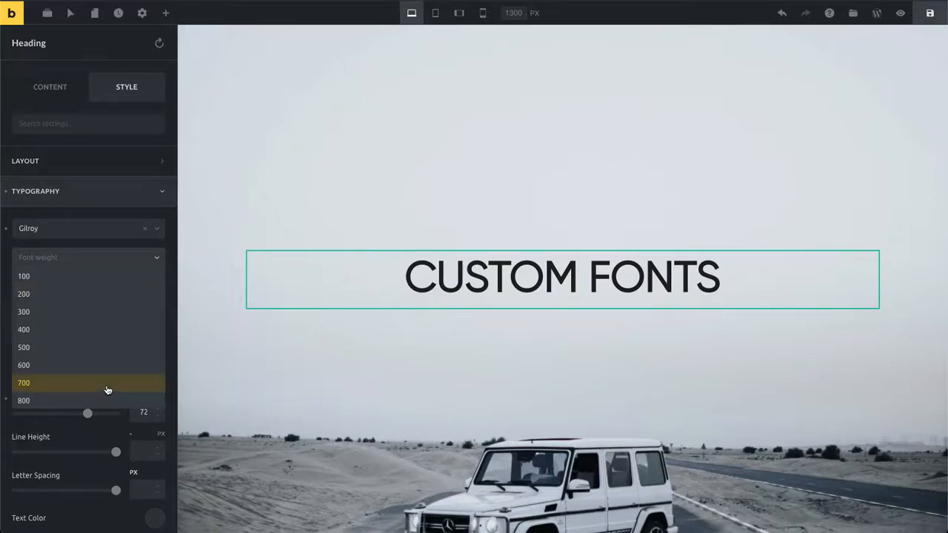
{"action": "left_click", "coordinate": [36, 191]}
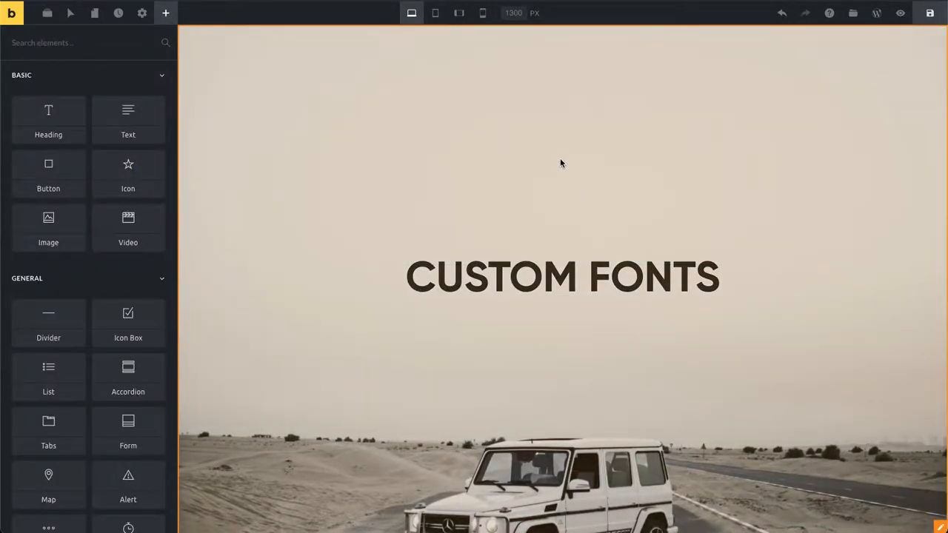
{"action": "mouse_move", "coordinate": [599, 172]}
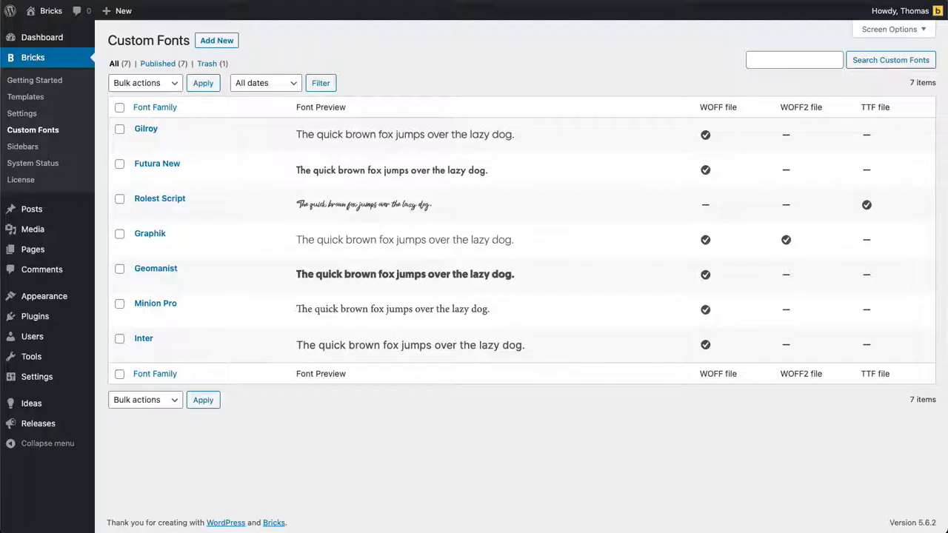
{"action": "mouse_move", "coordinate": [344, 39]}
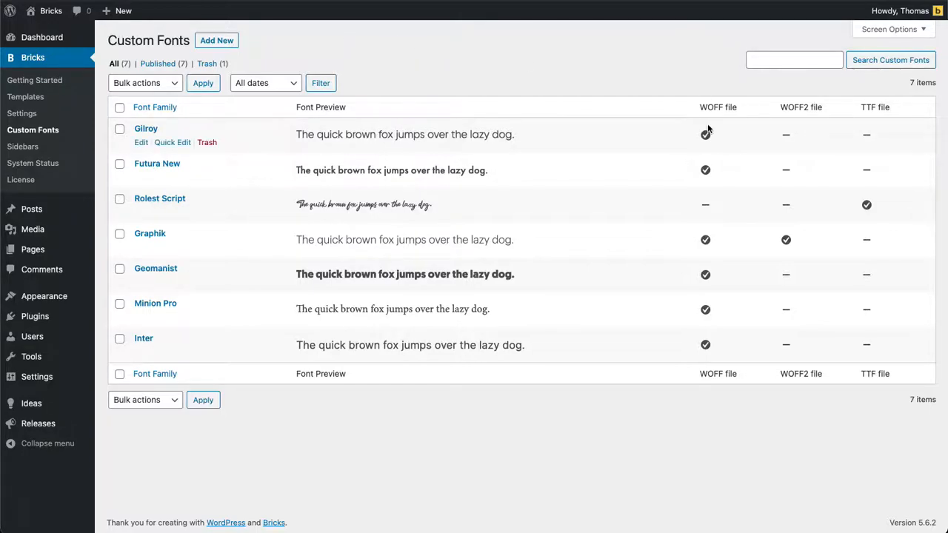
{"action": "mouse_move", "coordinate": [694, 107]}
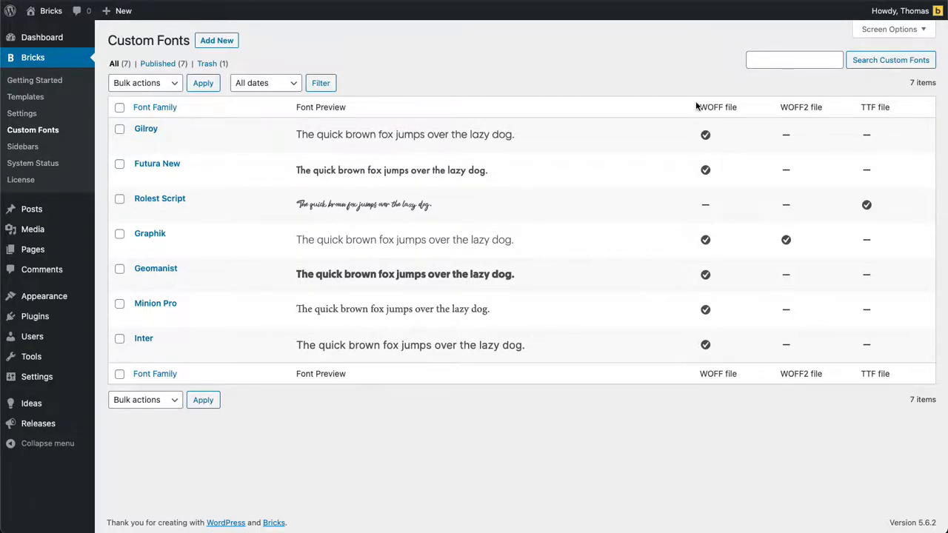
{"action": "mouse_move", "coordinate": [145, 128]}
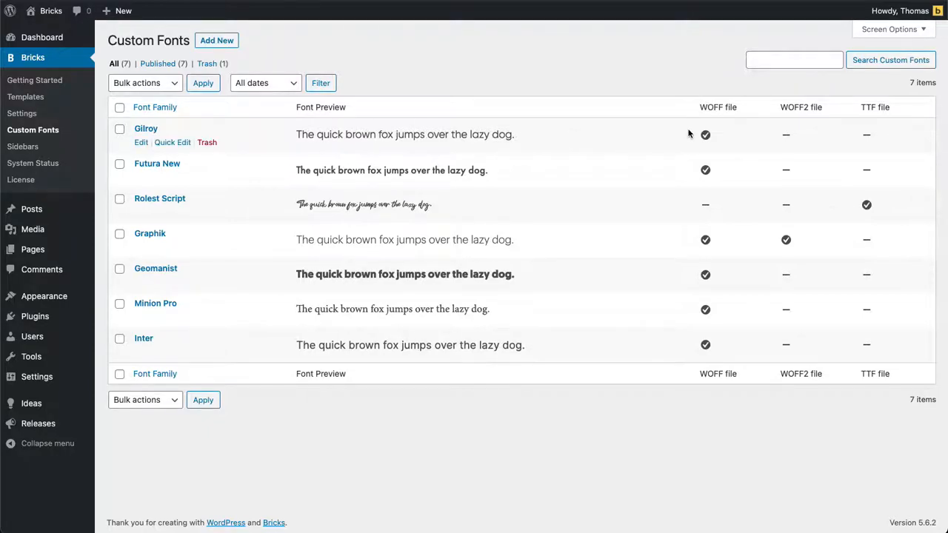
{"action": "mouse_move", "coordinate": [704, 91]}
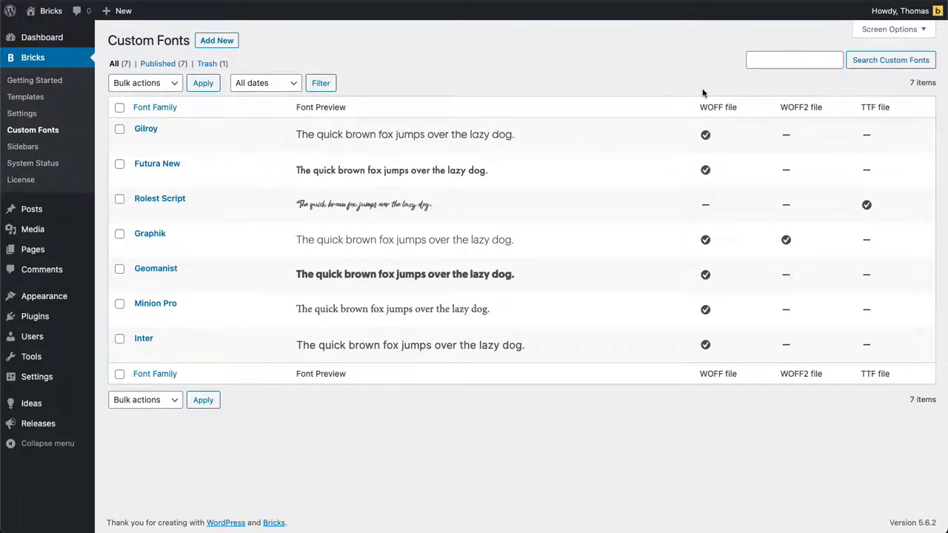